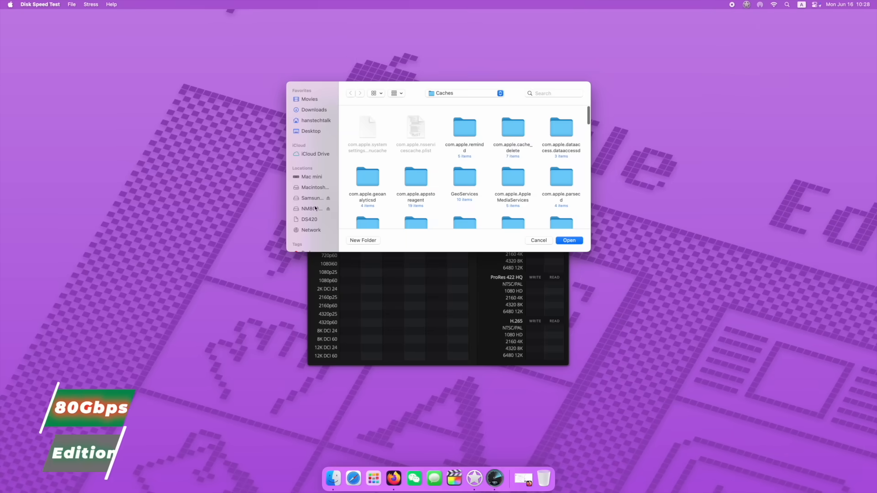
Step: Confirm the Caches folder as the test target, returning to the gauges at 0.0 MB/s
{"action": "left_click", "coordinate": [538, 241]}
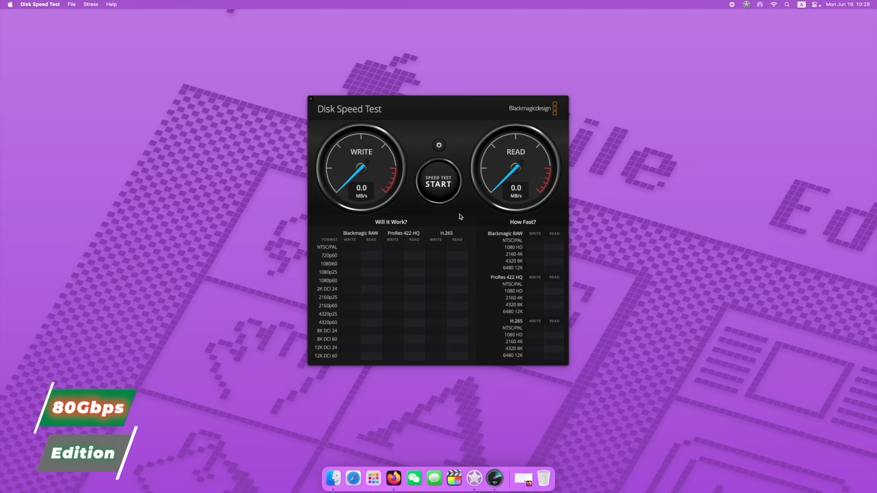